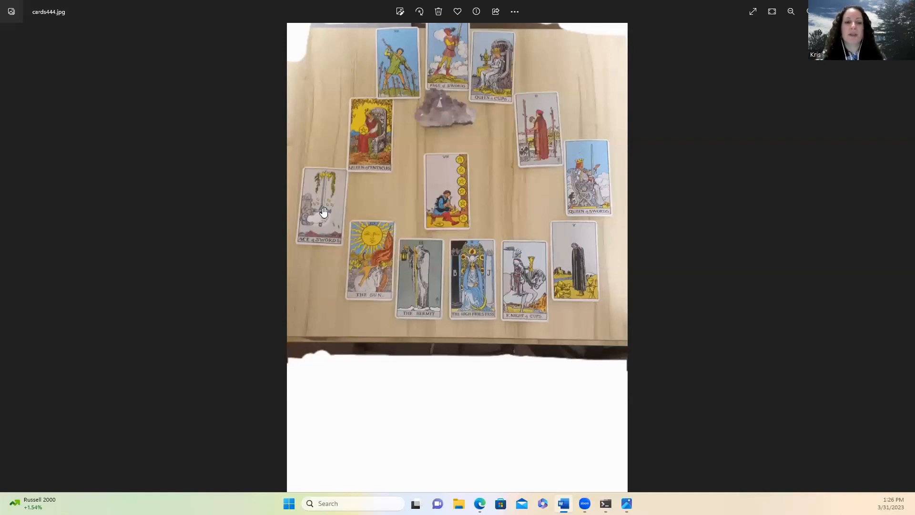
mouse_move(325, 220)
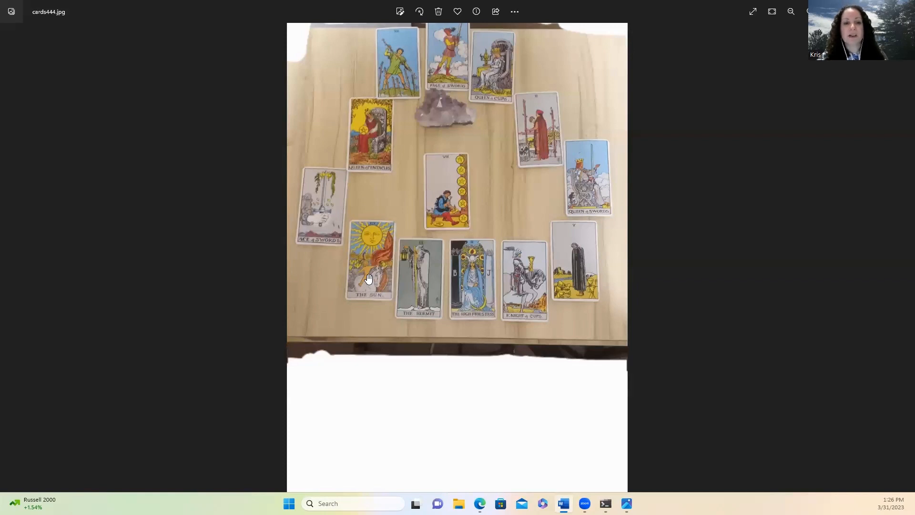
mouse_move(371, 291)
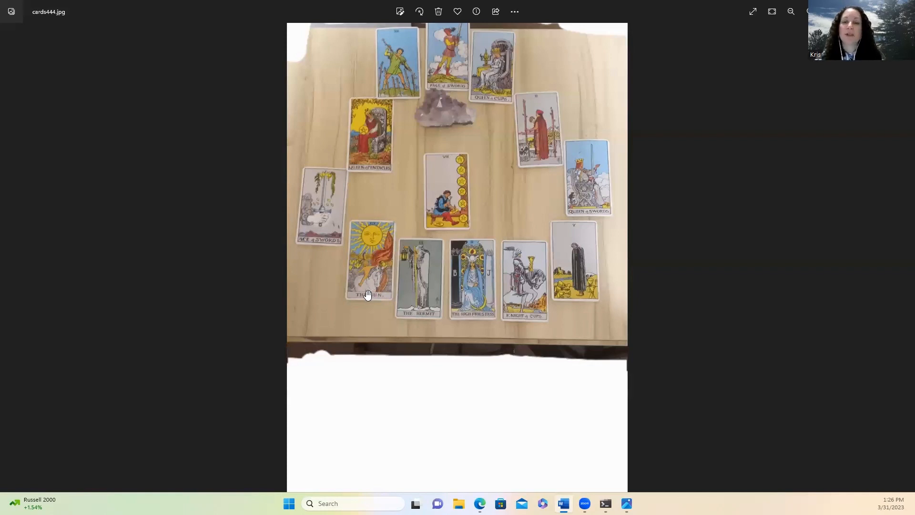
mouse_move(385, 260)
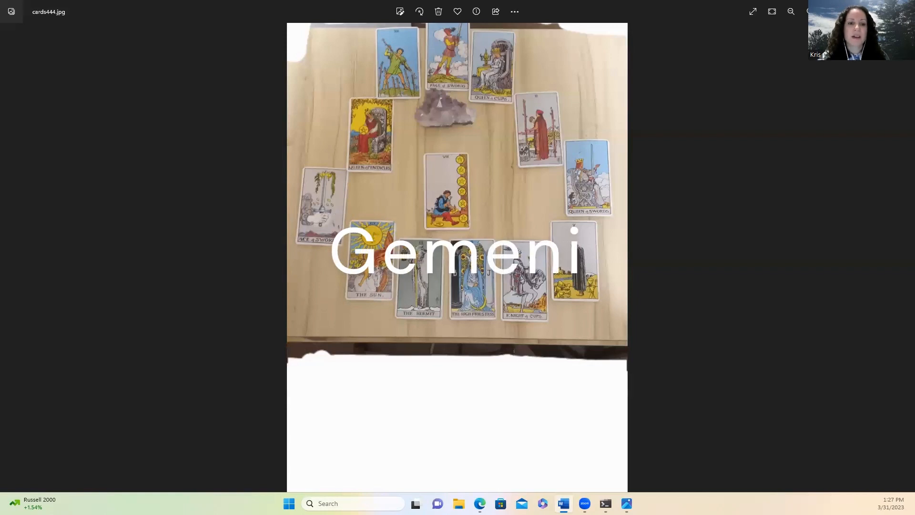
mouse_move(430, 293)
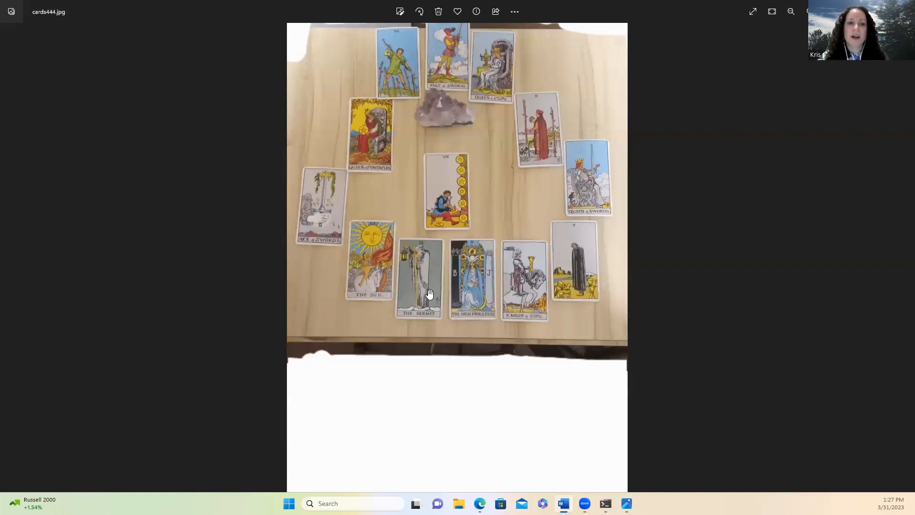
mouse_move(427, 297)
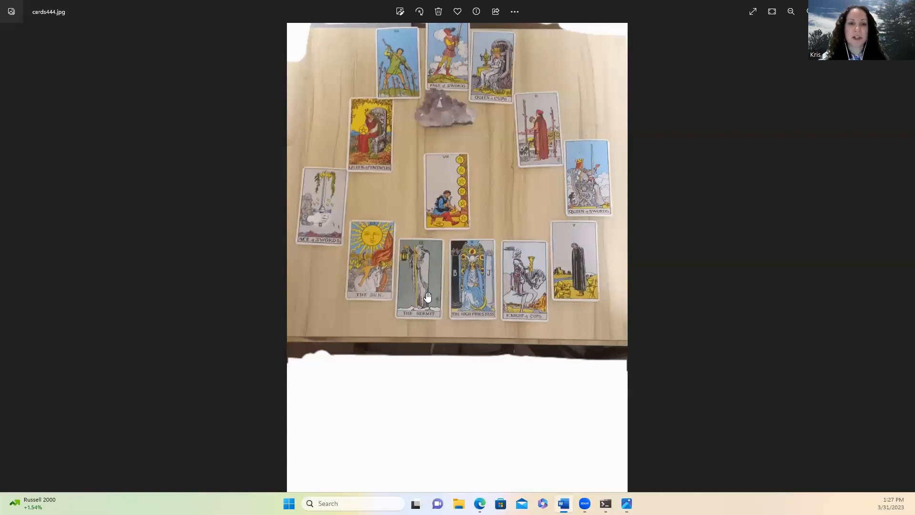
mouse_move(424, 300)
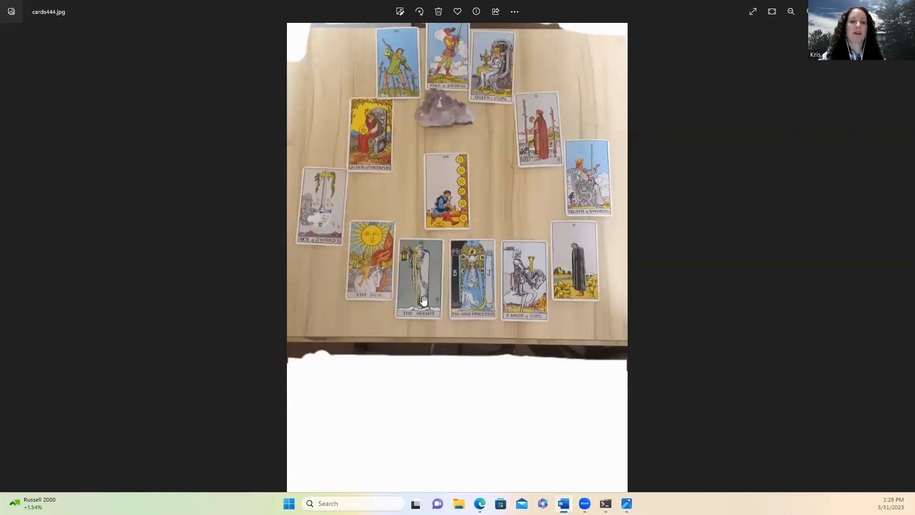
mouse_move(416, 245)
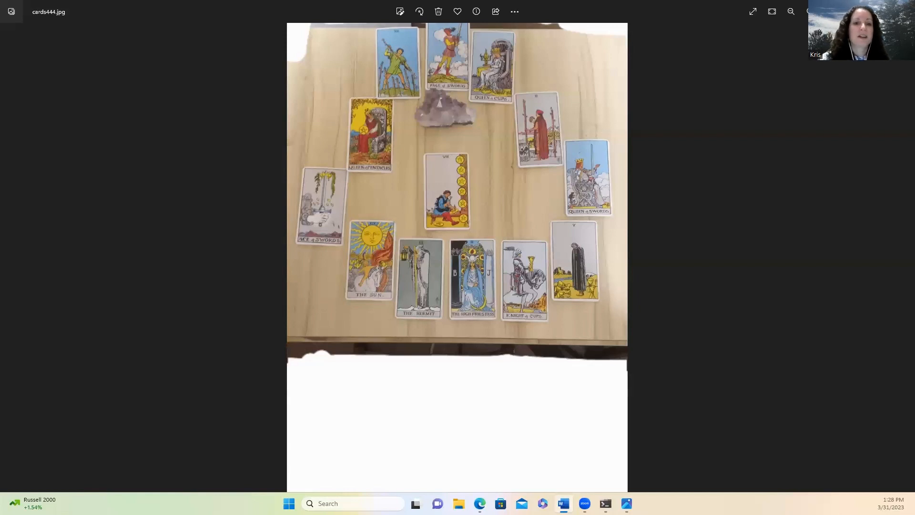
mouse_move(408, 257)
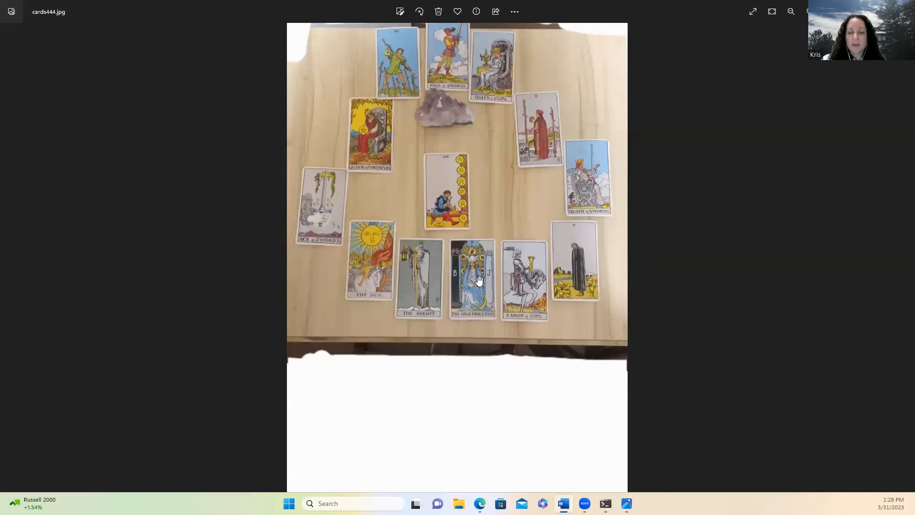
mouse_move(479, 277)
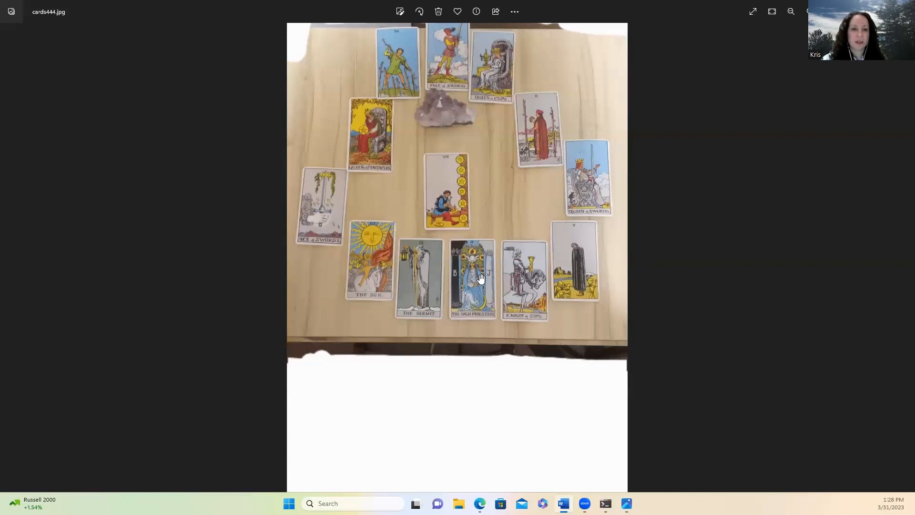
mouse_move(486, 294)
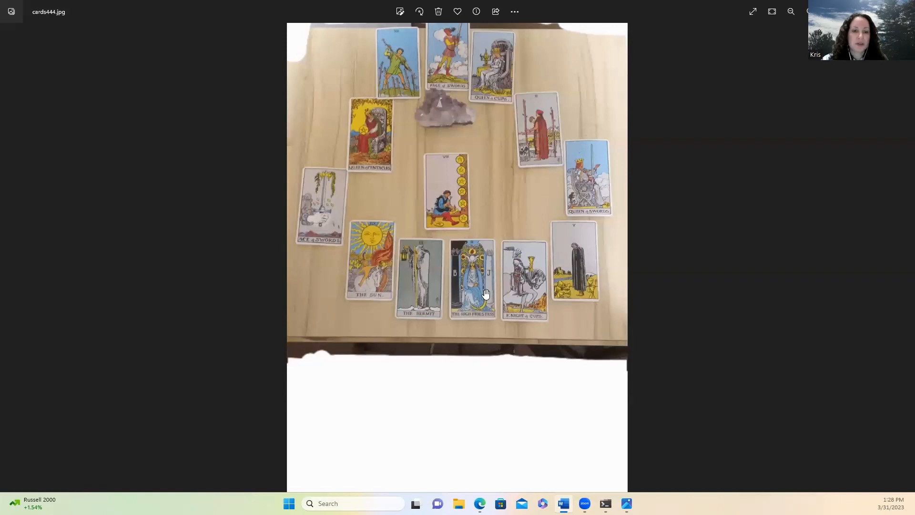
mouse_move(492, 293)
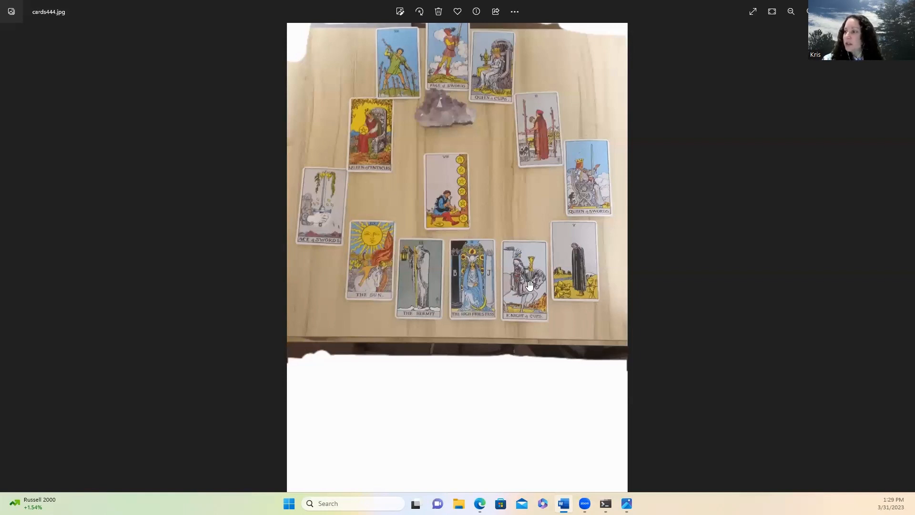
mouse_move(536, 277)
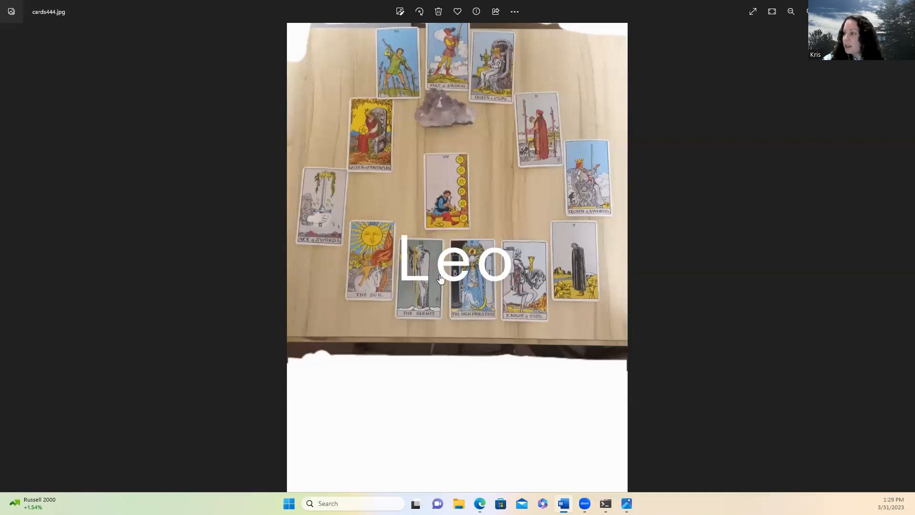
mouse_move(535, 291)
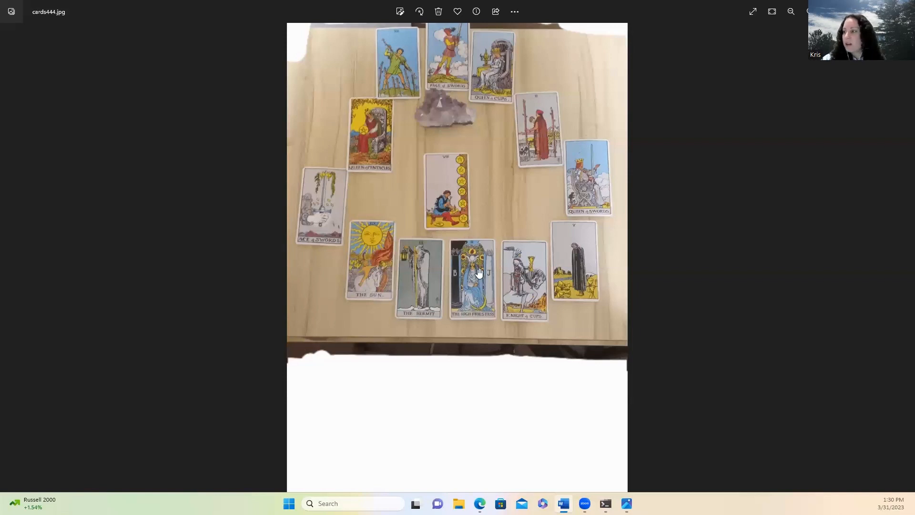
mouse_move(590, 264)
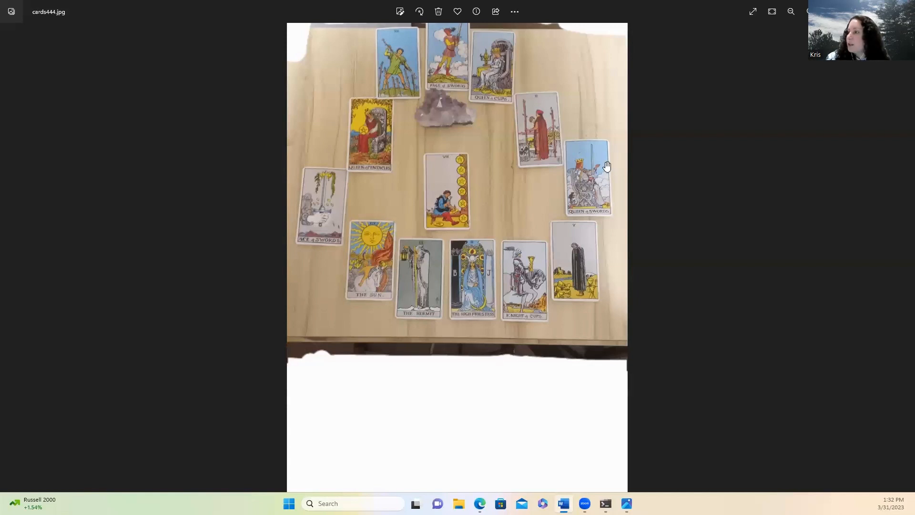
mouse_move(536, 140)
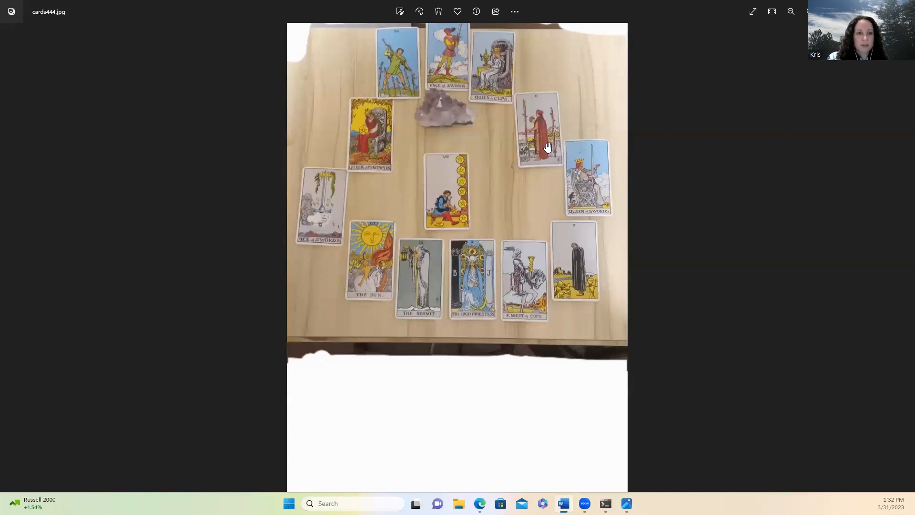
mouse_move(554, 156)
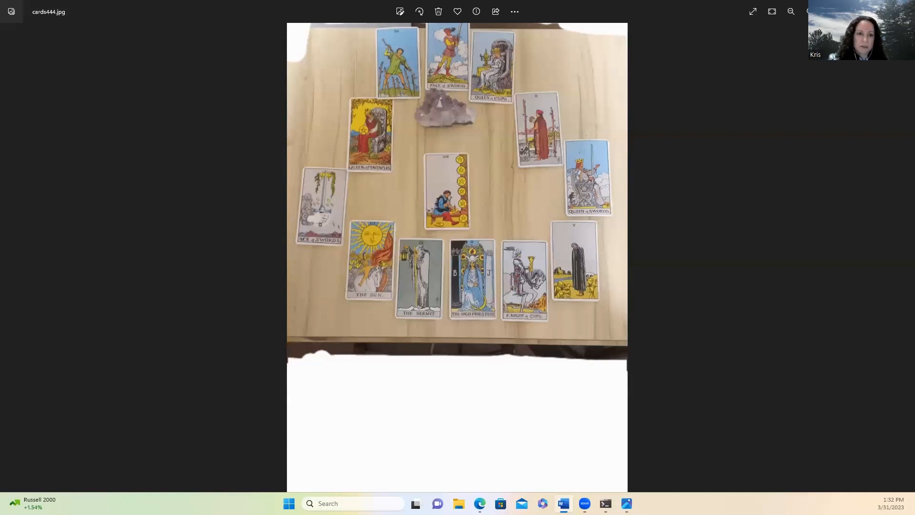
mouse_move(481, 194)
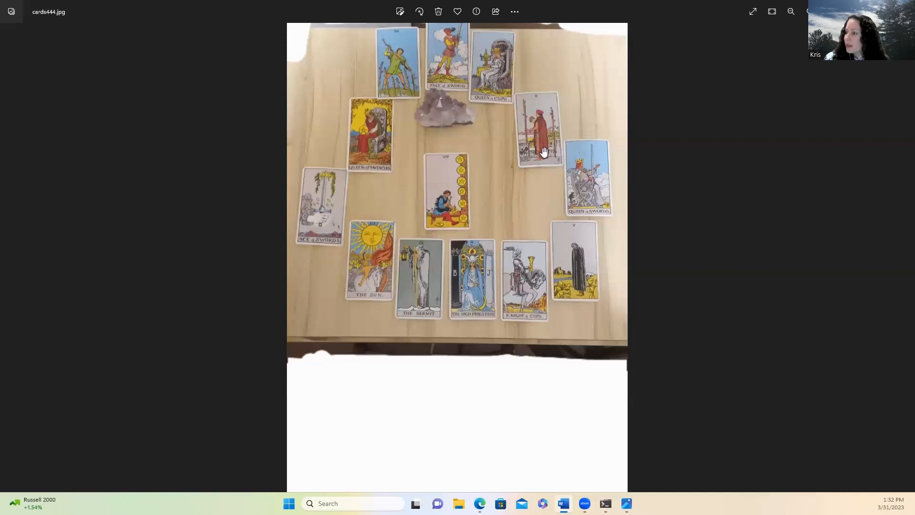
mouse_move(543, 114)
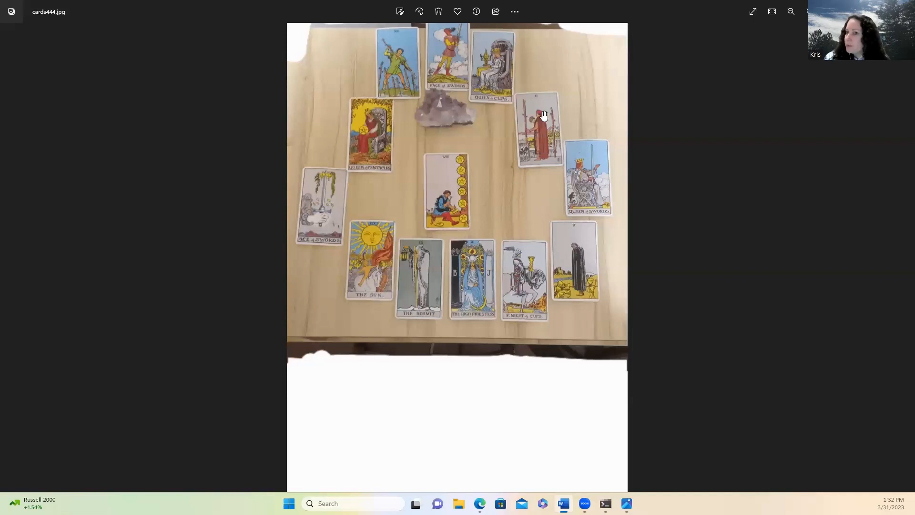
mouse_move(541, 142)
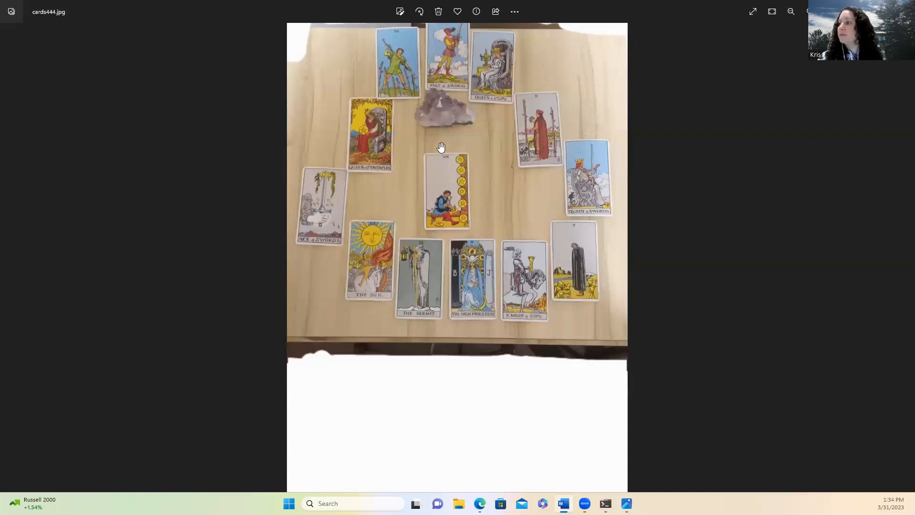
mouse_move(559, 118)
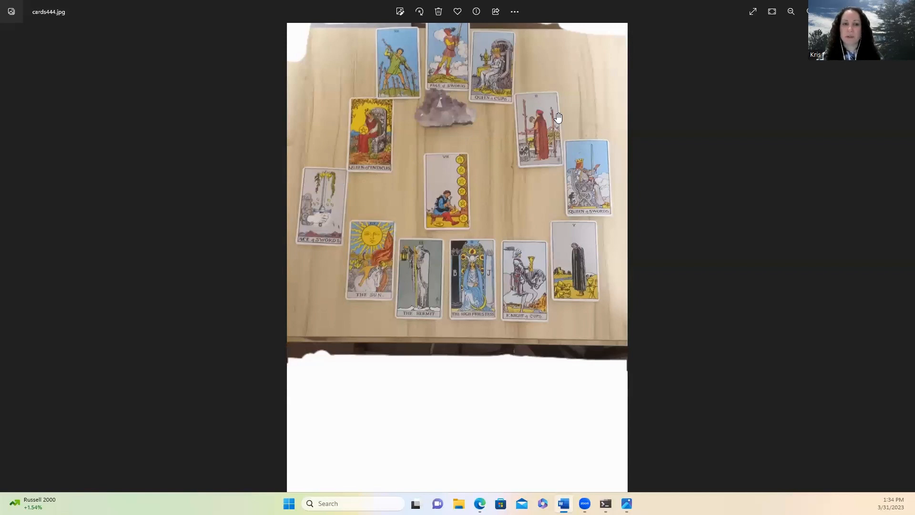
mouse_move(564, 129)
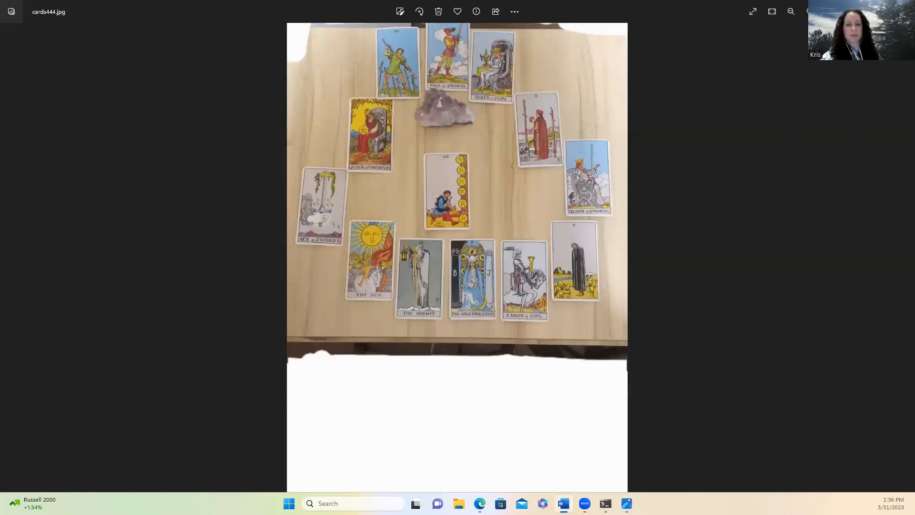
mouse_move(363, 133)
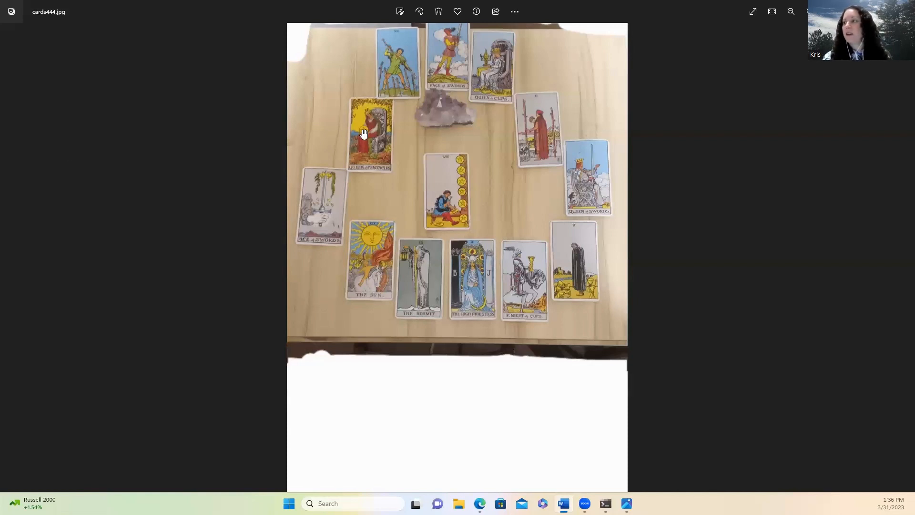
mouse_move(374, 146)
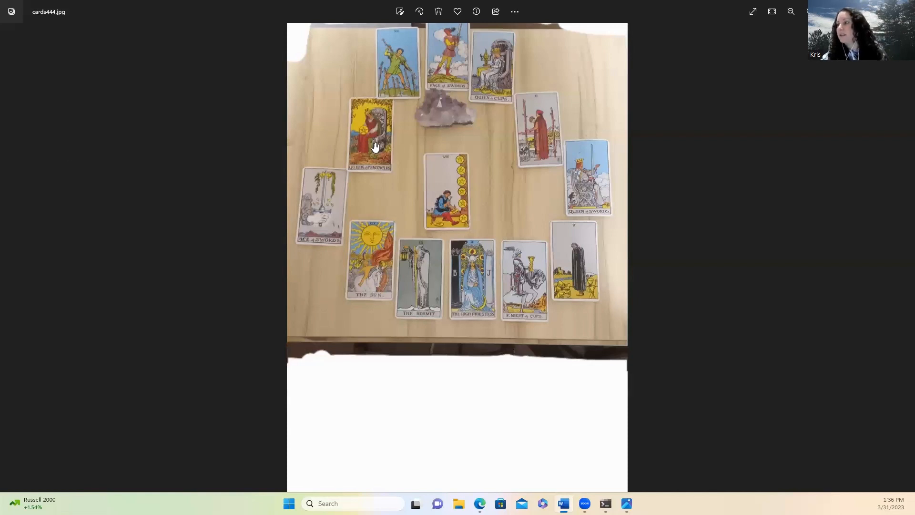